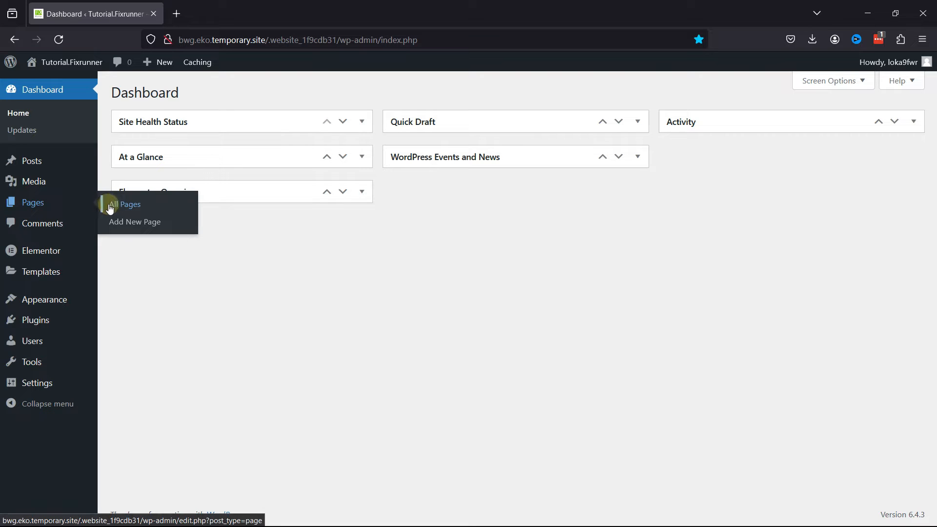
Create a new page from the dashboard and load it in the Elementor editor as an empty canvas.
{"action": "left_click", "coordinate": [135, 221]}
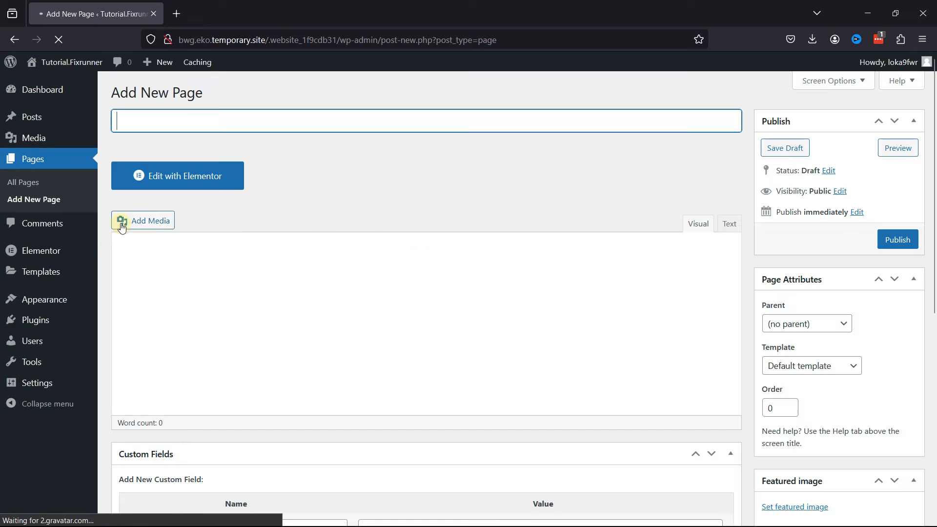
{"action": "mouse_move", "coordinate": [353, 211]}
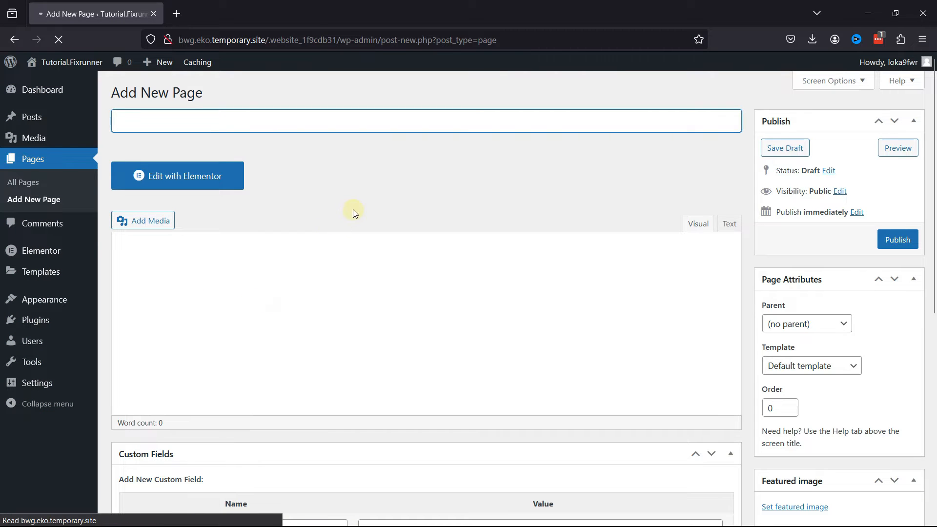
{"action": "left_click", "coordinate": [178, 175]}
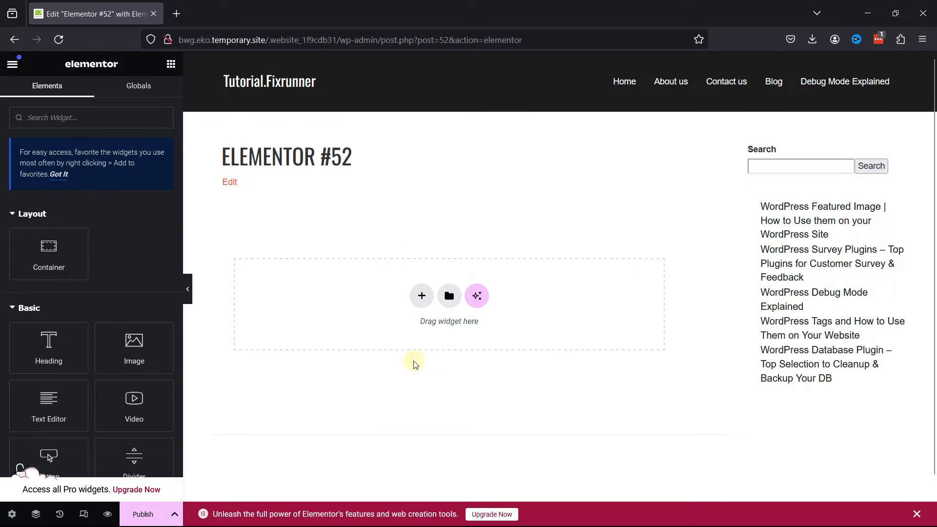
{"action": "mouse_move", "coordinate": [134, 348]}
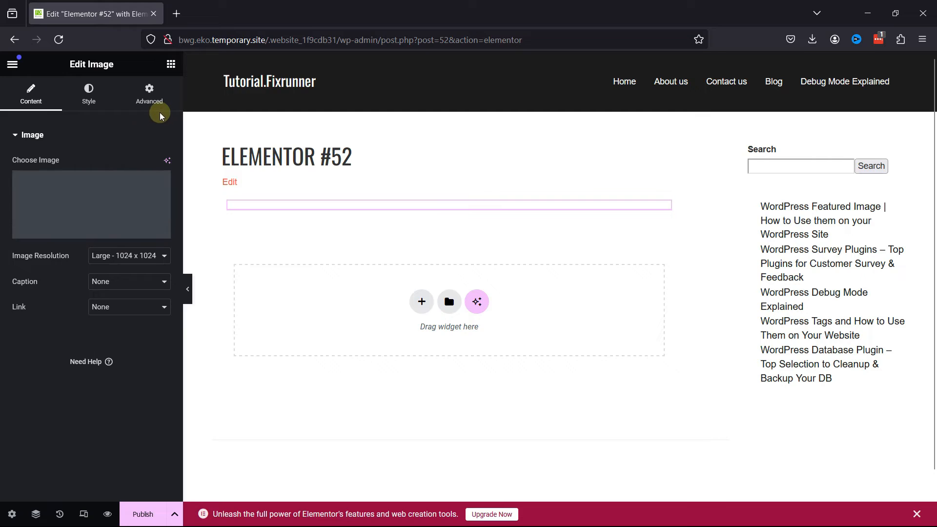
Give the Image widget a 50 px margin on all four sides in its Advanced layout settings.
{"action": "left_click", "coordinate": [148, 93]}
{"action": "type", "text": "50"}
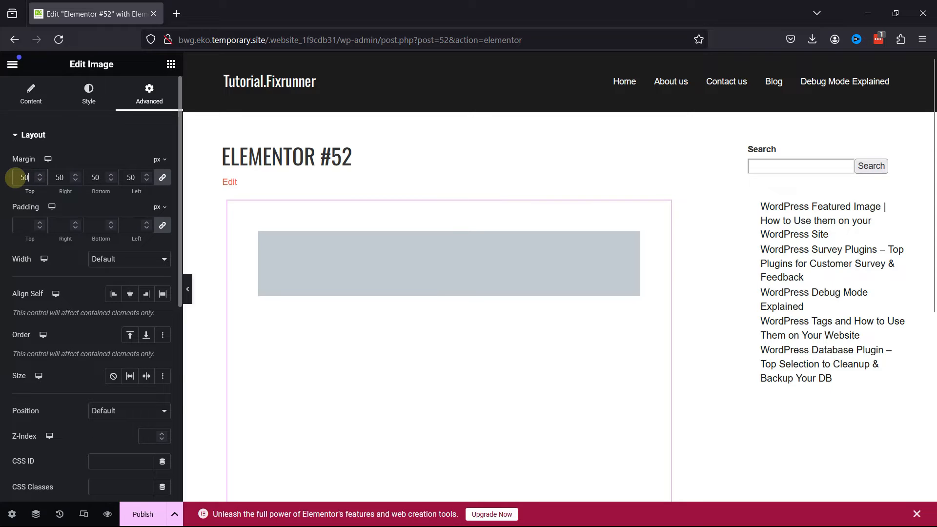
{"action": "left_click", "coordinate": [33, 135]}
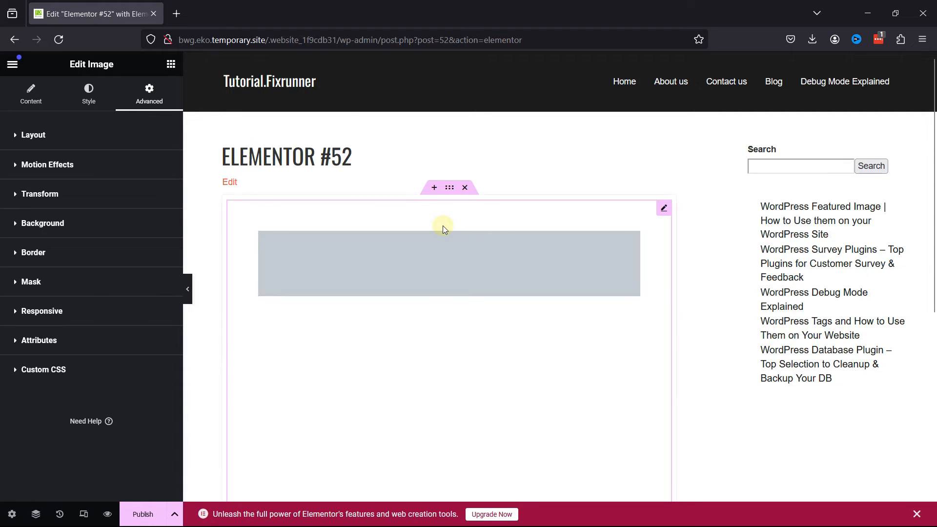
{"action": "scroll", "scroll_direction": "down", "scroll_amount": 3}
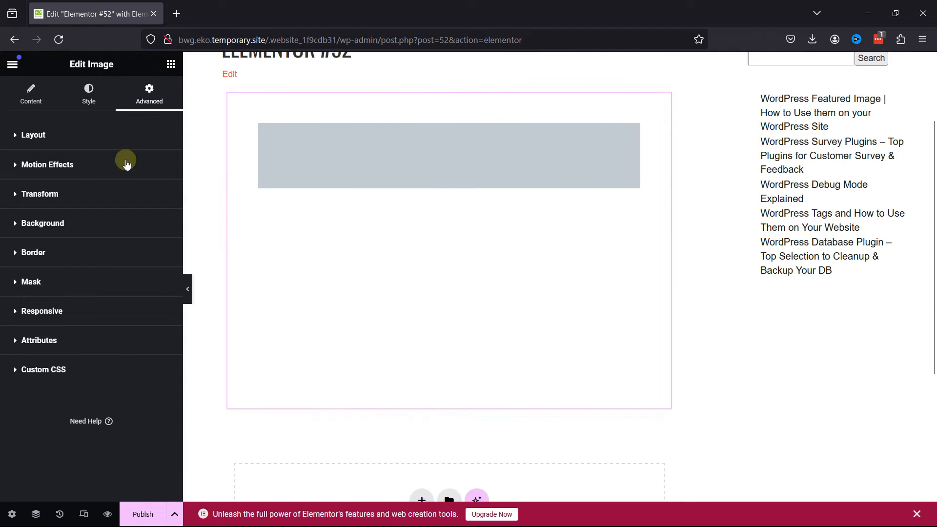
Select ghost-8811_256.gif from the media library as the widget's image.
{"action": "left_click", "coordinate": [31, 94]}
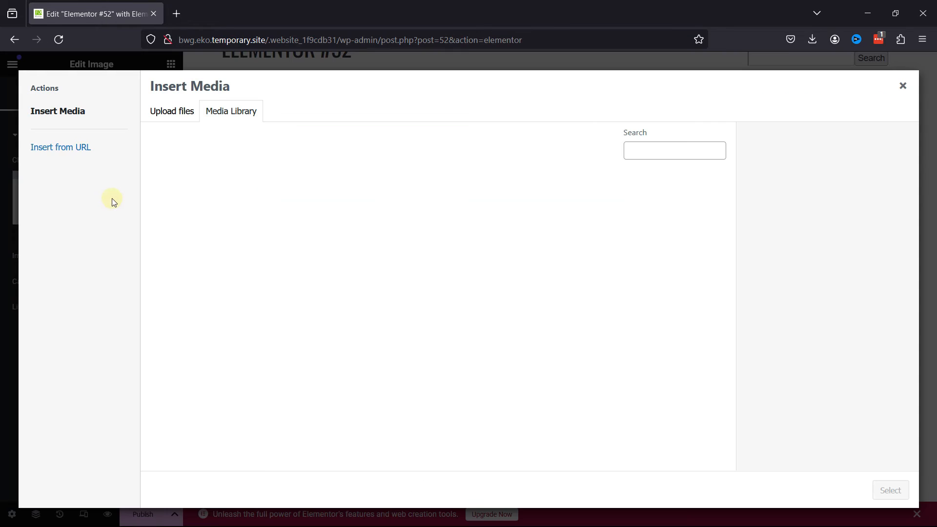
{"action": "left_click", "coordinate": [171, 111]}
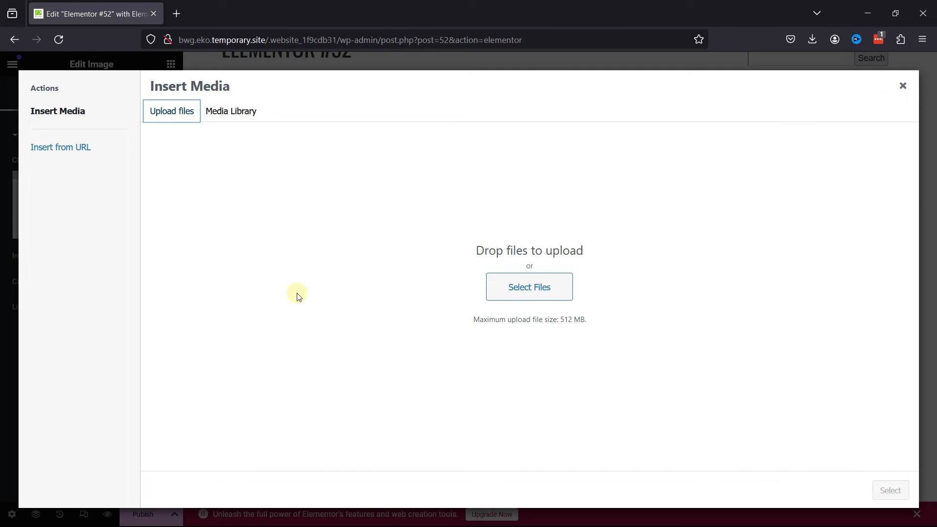
{"action": "left_click", "coordinate": [528, 287]}
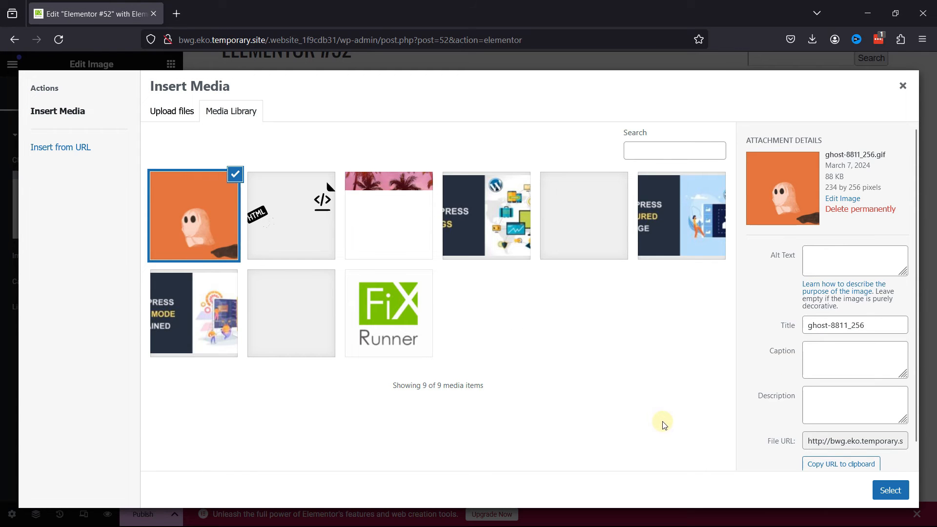
{"action": "left_click", "coordinate": [890, 490]}
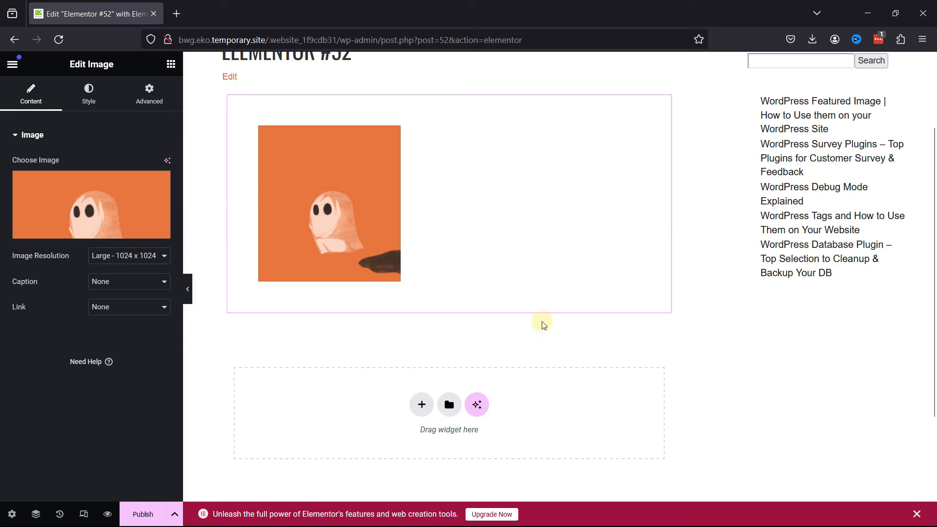
{"action": "left_click", "coordinate": [466, 197]}
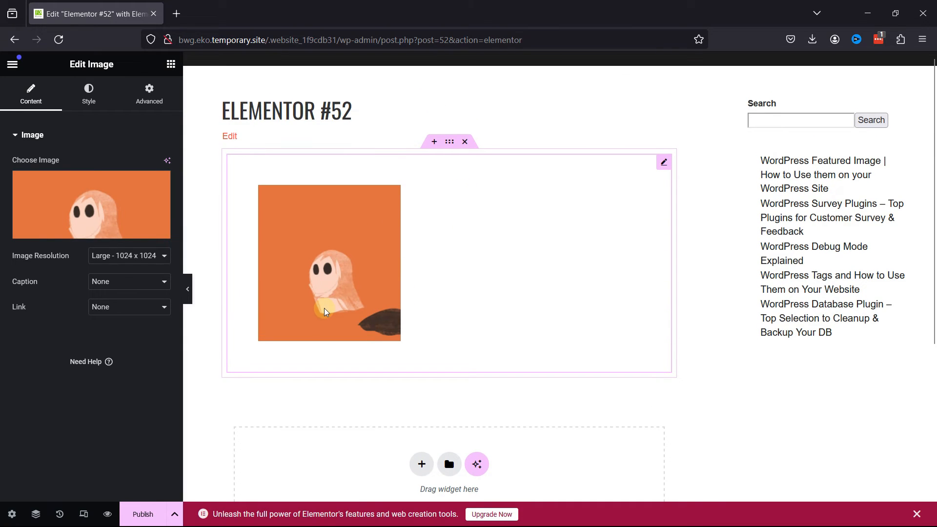
{"action": "mouse_move", "coordinate": [326, 283]}
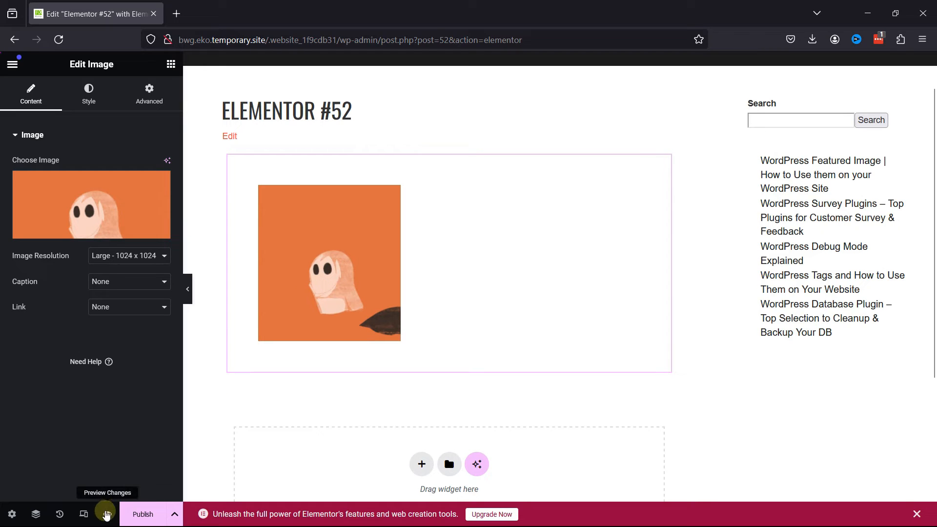
Preview the Elementor #52 page in a new tab showing the animated orange ghost.
{"action": "left_click", "coordinate": [104, 512]}
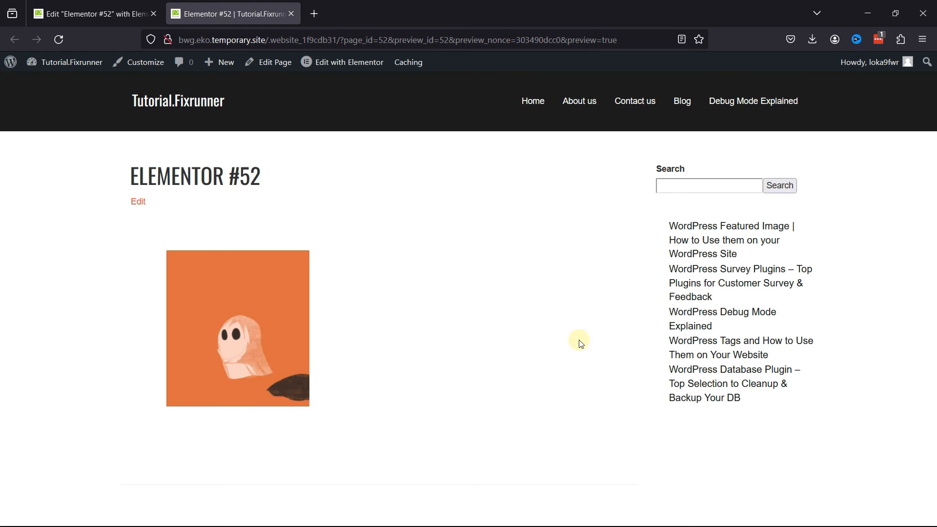
{"action": "mouse_move", "coordinate": [563, 5]}
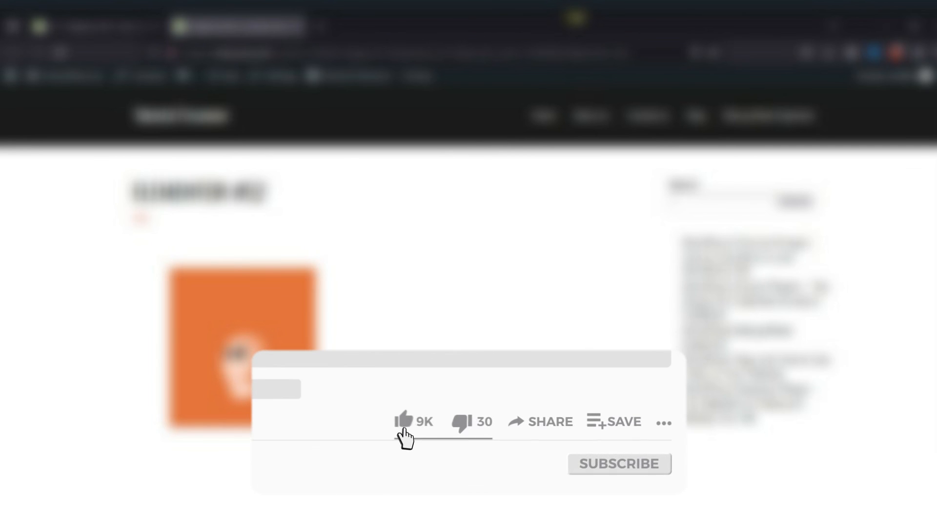
{"action": "left_click", "coordinate": [400, 422]}
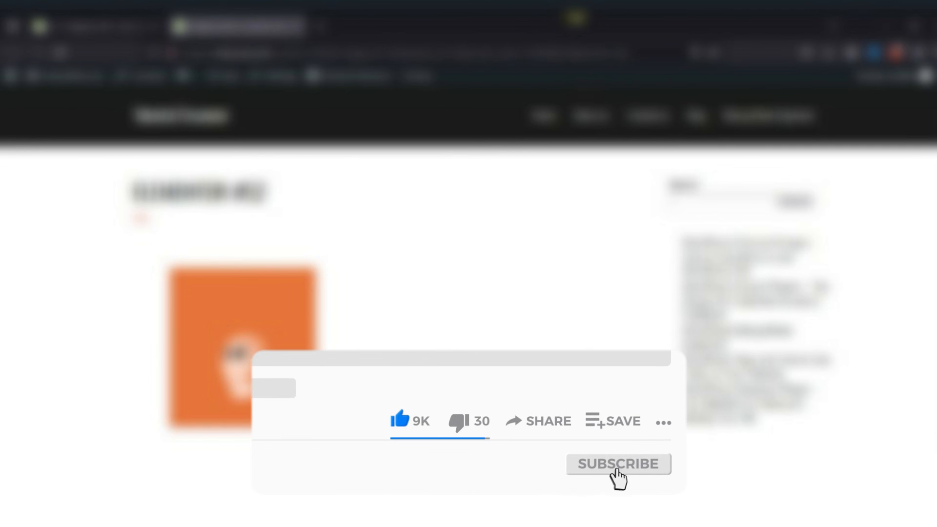
{"action": "left_click", "coordinate": [617, 463]}
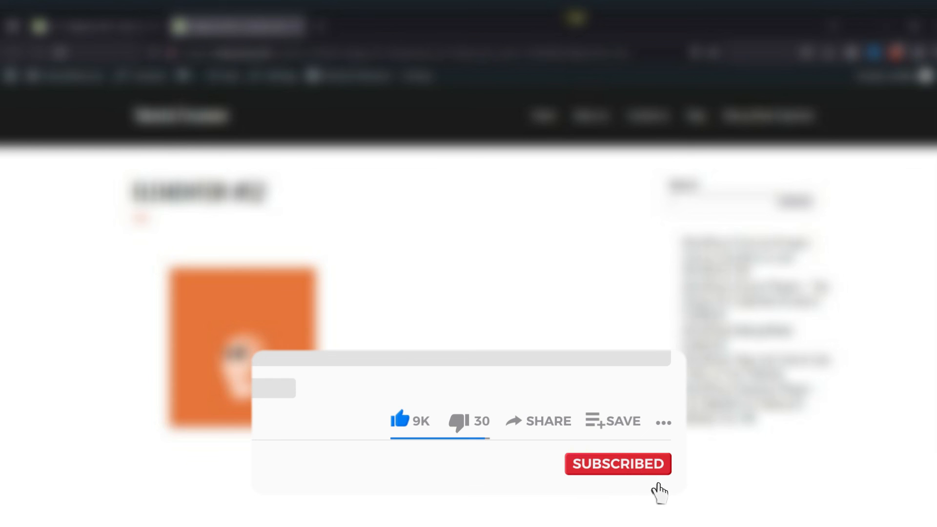